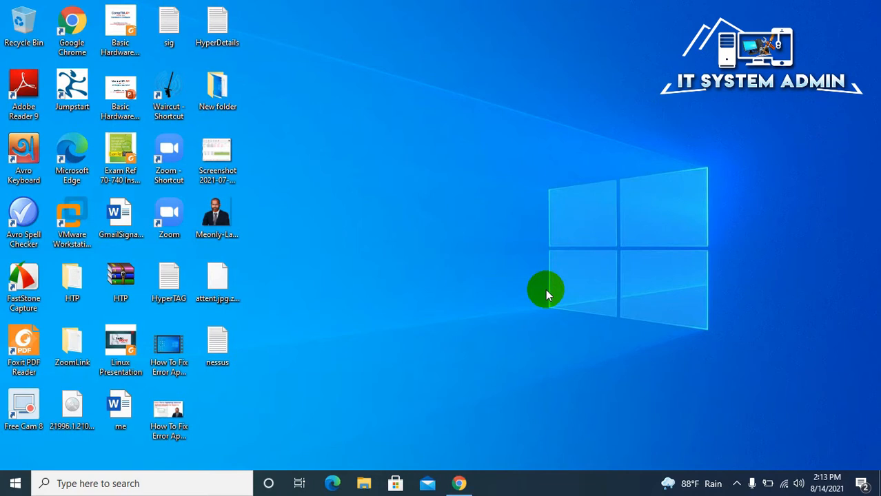
{"action": "mouse_move", "coordinate": [490, 311]}
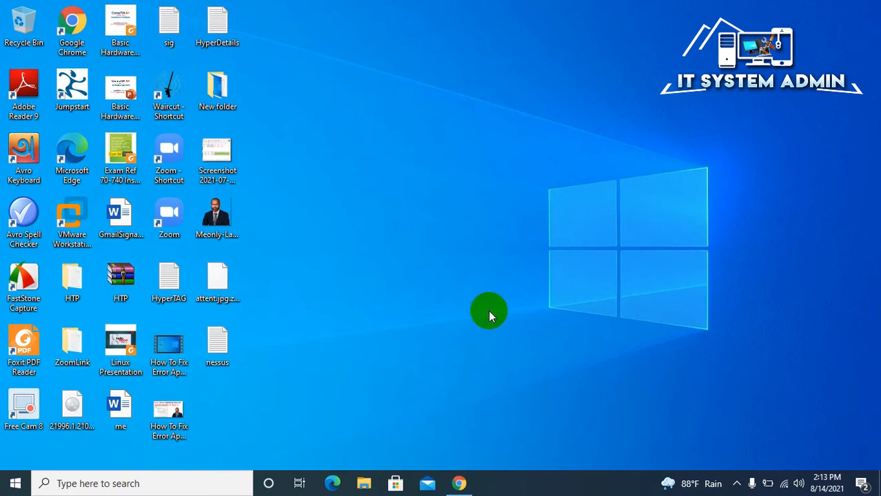
{"action": "mouse_move", "coordinate": [497, 324]}
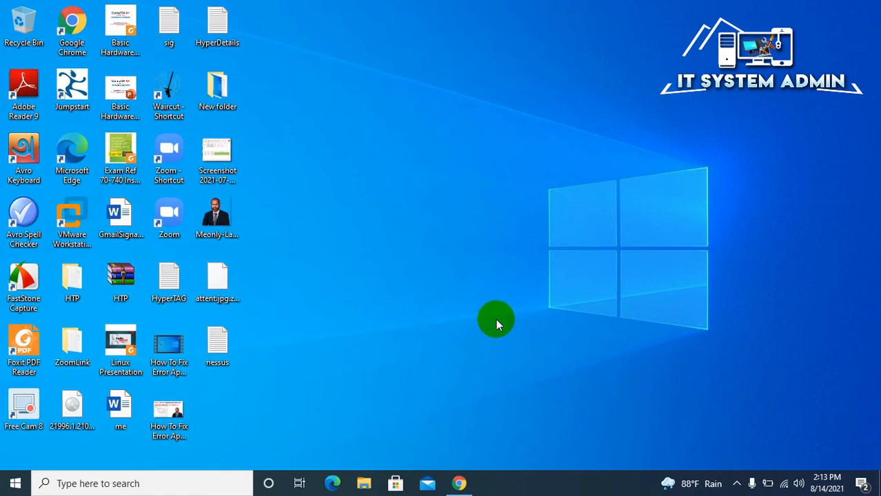
{"action": "mouse_move", "coordinate": [476, 288]}
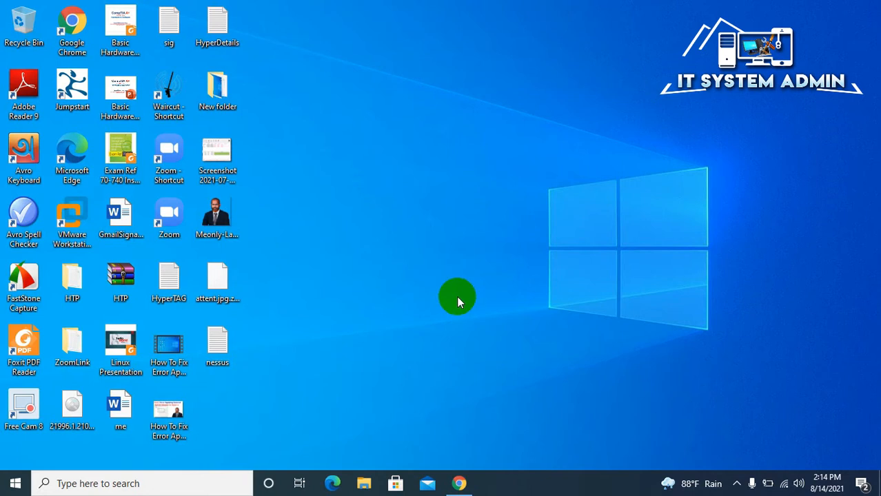
{"action": "mouse_move", "coordinate": [442, 248]}
{"action": "type", "text": "in"}
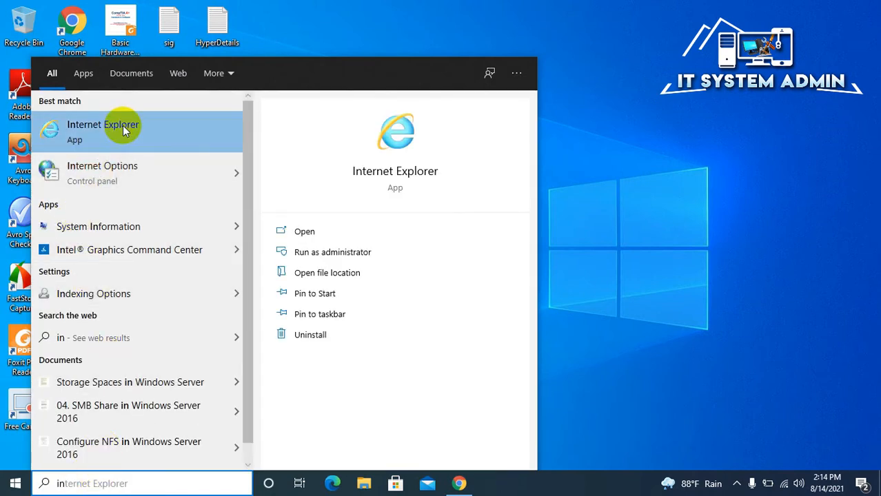
{"action": "mouse_move", "coordinate": [151, 128]}
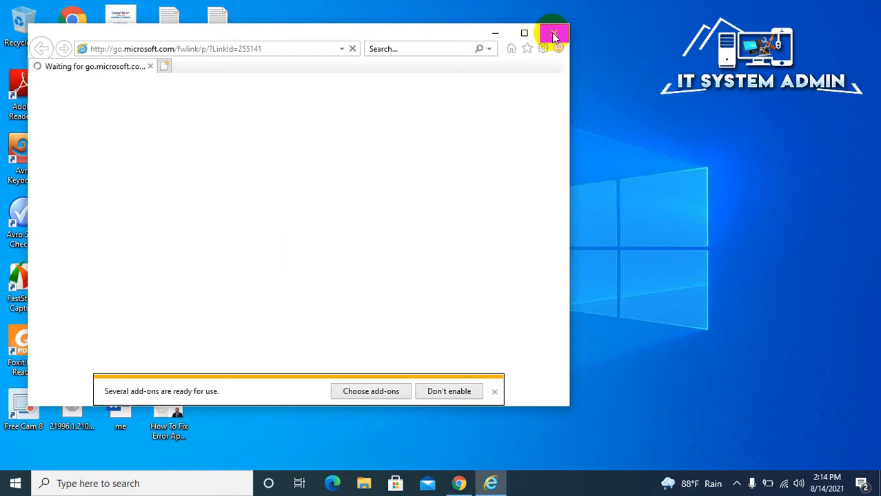
Close Internet Explorer and reach Apps & features > Optional features listing Internet Explorer 11.
{"action": "left_click", "coordinate": [554, 33]}
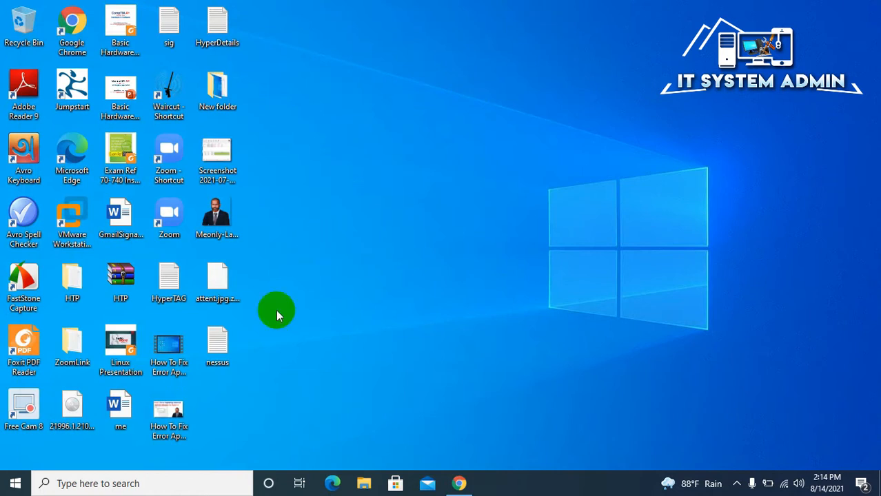
{"action": "left_click", "coordinate": [96, 483]}
{"action": "type", "text": "app"}
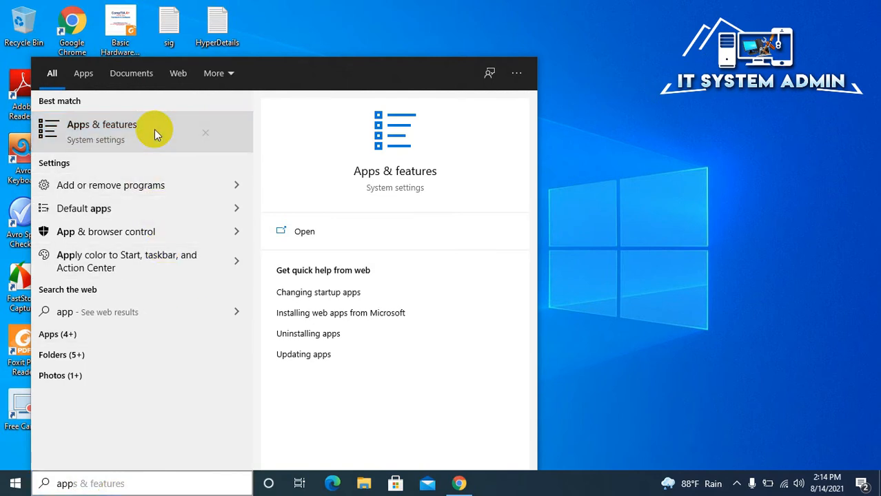
{"action": "left_click", "coordinate": [102, 131]}
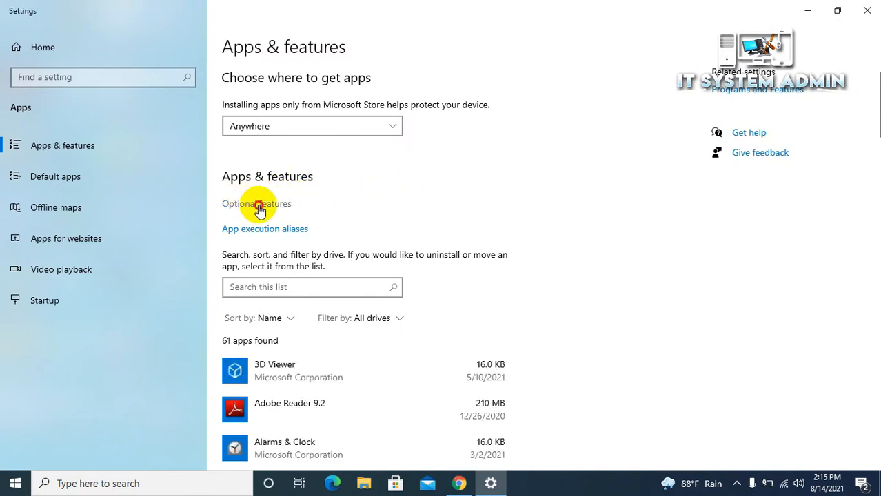
{"action": "left_click", "coordinate": [256, 204]}
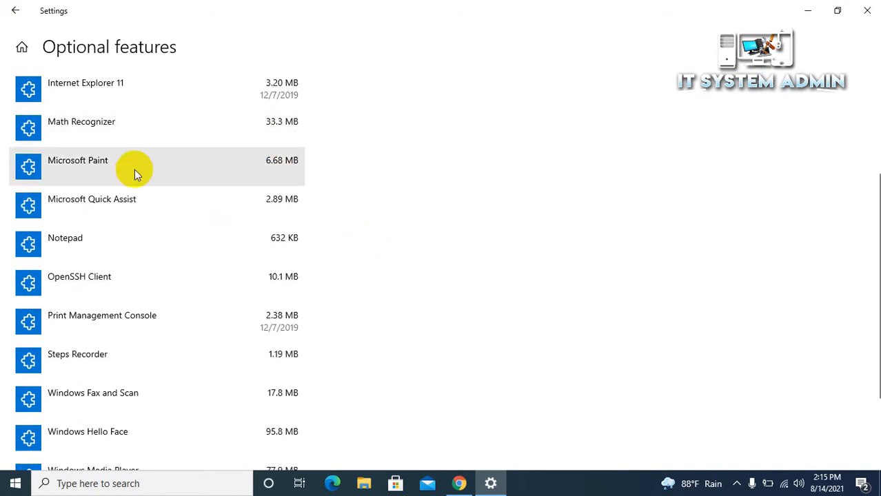
{"action": "mouse_move", "coordinate": [133, 207]}
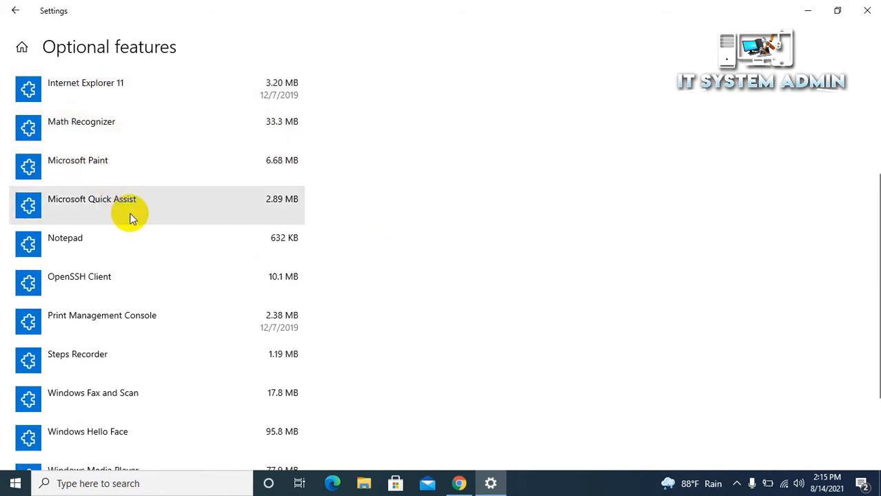
{"action": "mouse_move", "coordinate": [247, 364]}
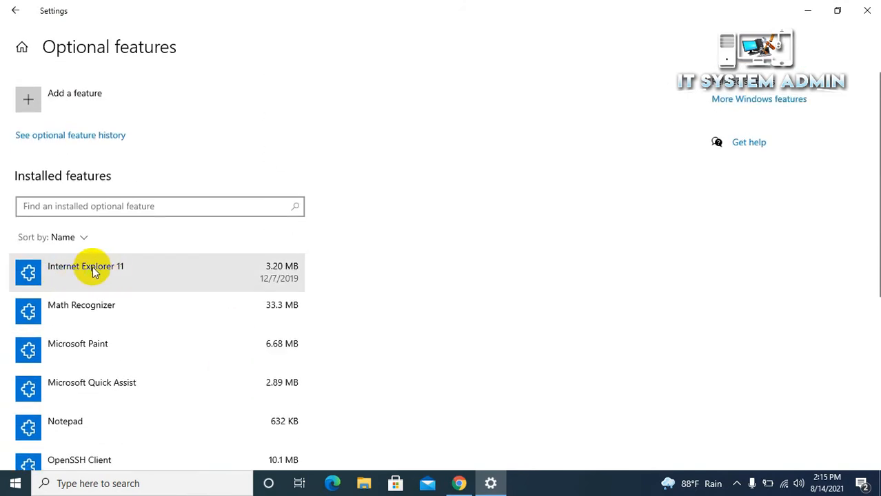
{"action": "mouse_move", "coordinate": [198, 268]}
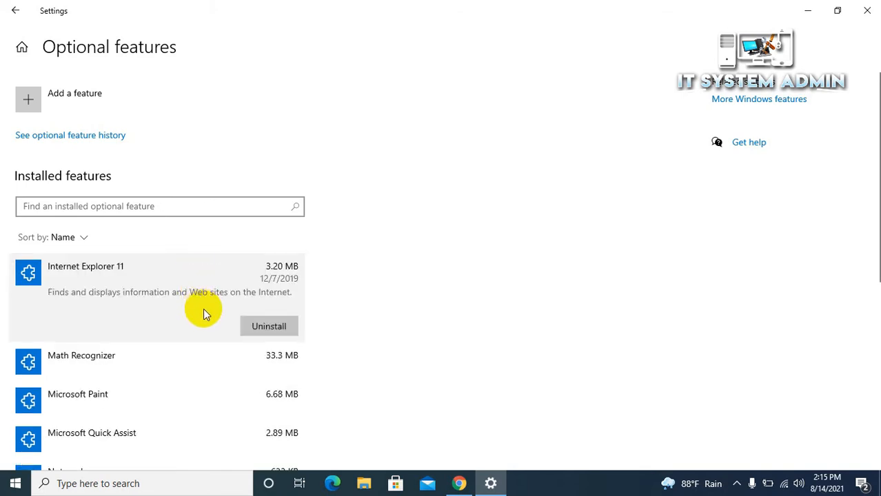
{"action": "mouse_move", "coordinate": [309, 322]}
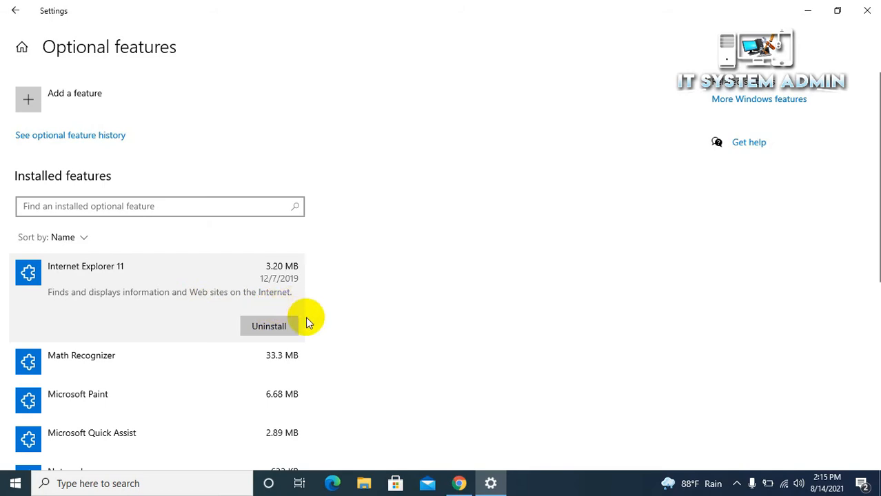
{"action": "mouse_move", "coordinate": [343, 296]}
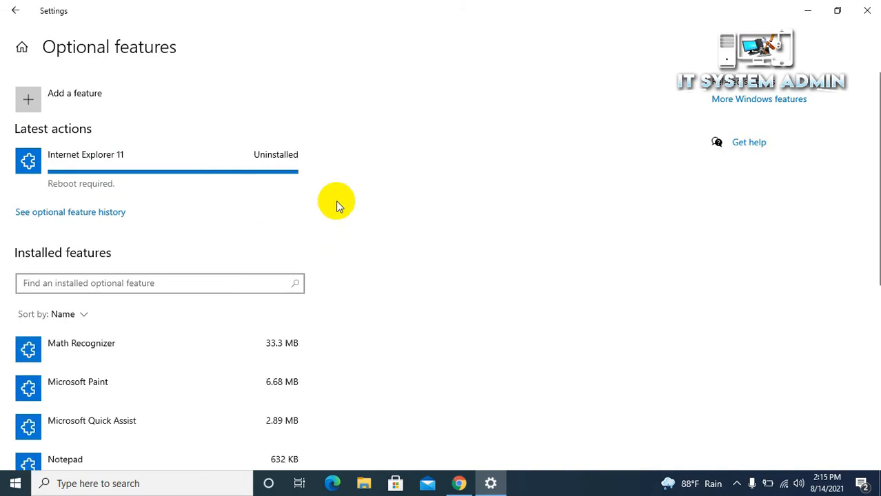
{"action": "mouse_move", "coordinate": [79, 160]}
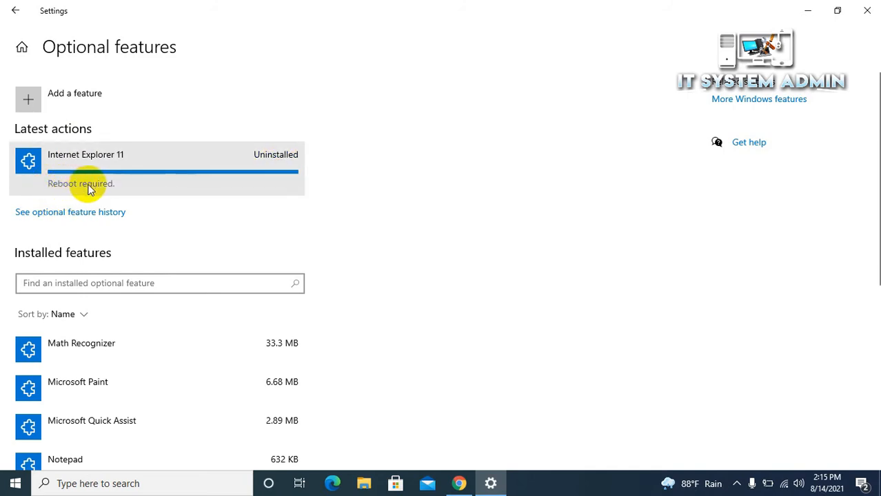
{"action": "mouse_move", "coordinate": [210, 187]}
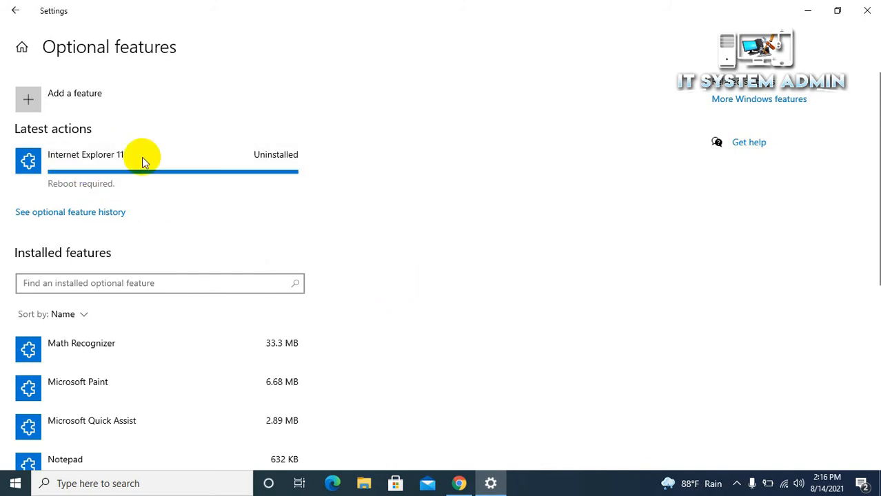
{"action": "mouse_move", "coordinate": [579, 47]}
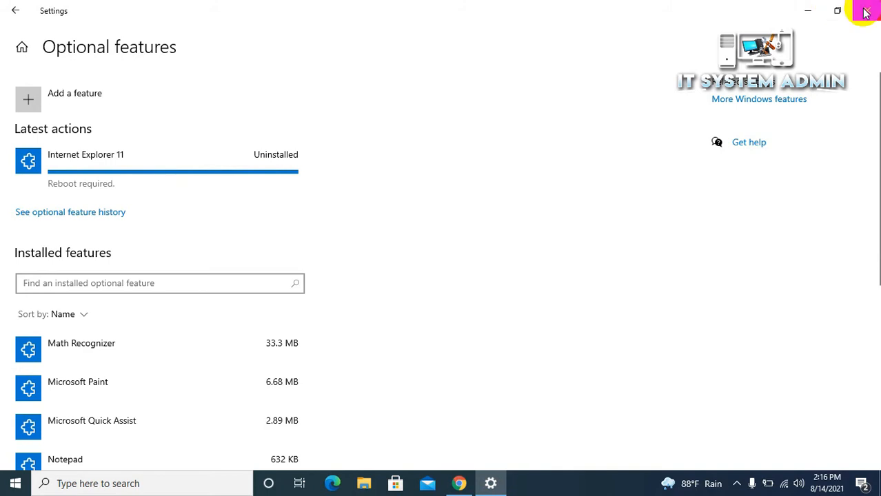
Close Settings, then briefly show and dismiss the Start menu, leaving the desktop.
{"action": "left_click", "coordinate": [866, 11]}
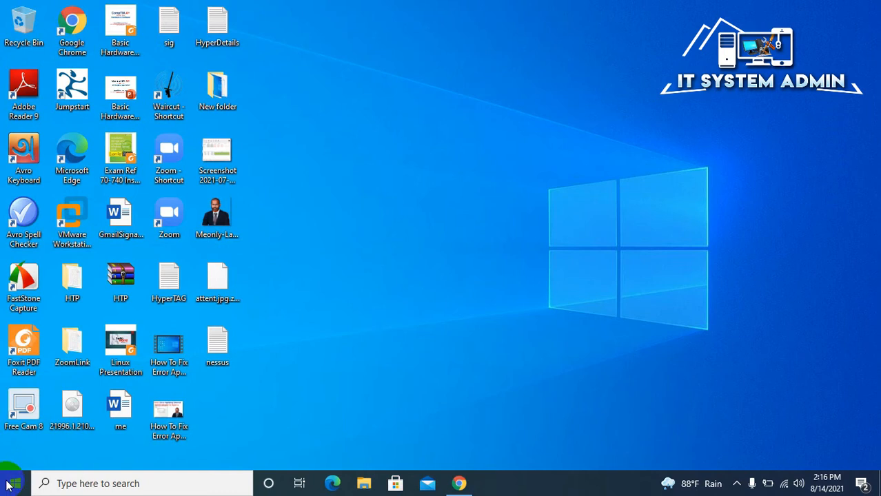
{"action": "left_click", "coordinate": [12, 482]}
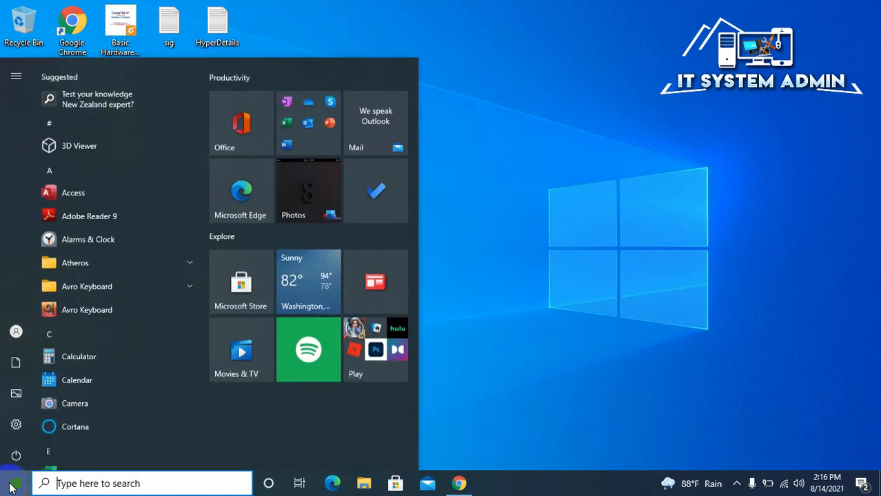
{"action": "left_click", "coordinate": [17, 455]}
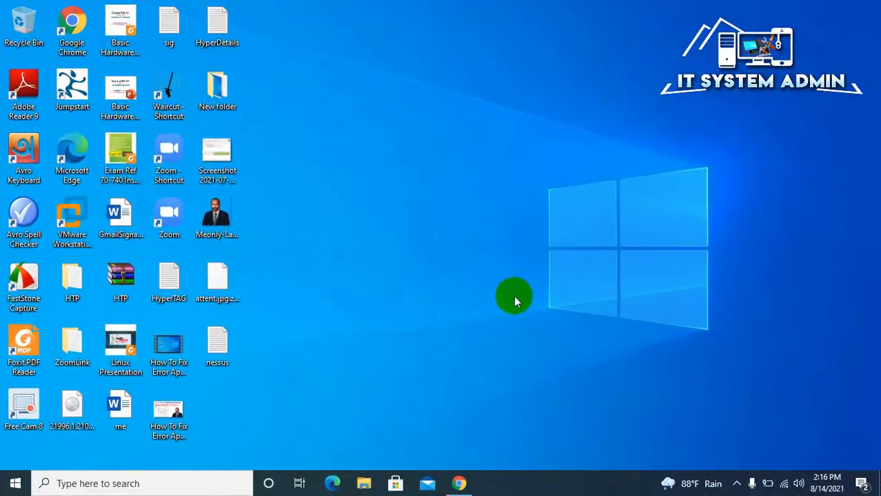
{"action": "mouse_move", "coordinate": [397, 242]}
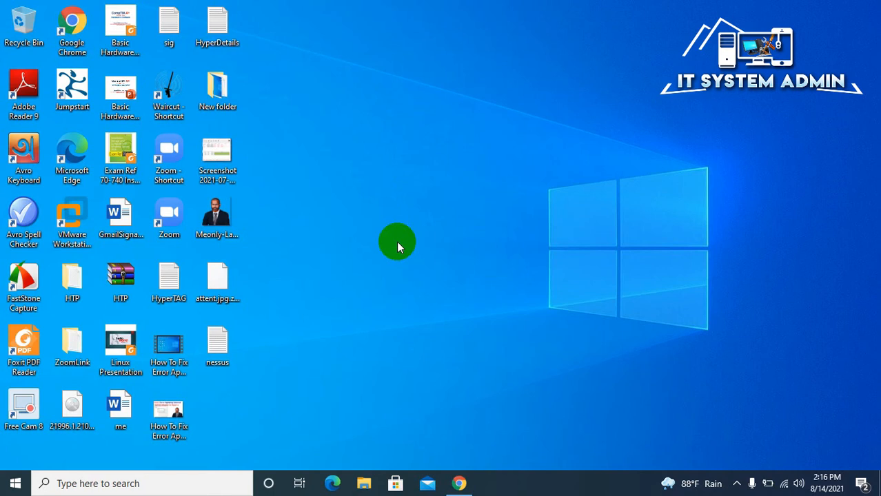
{"action": "mouse_move", "coordinate": [150, 477]}
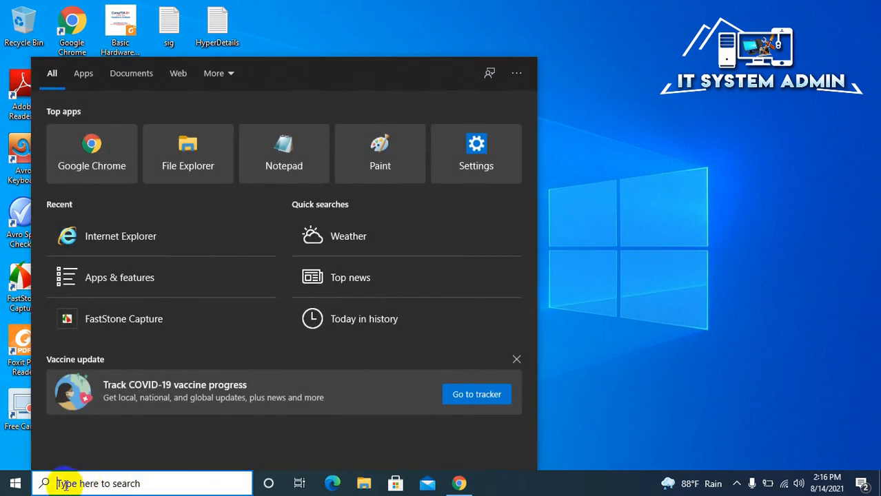
Search 'apps & features', reach Optional features and scroll the installed list lacking Internet Explorer 11.
{"action": "type", "text": "apps & features"}
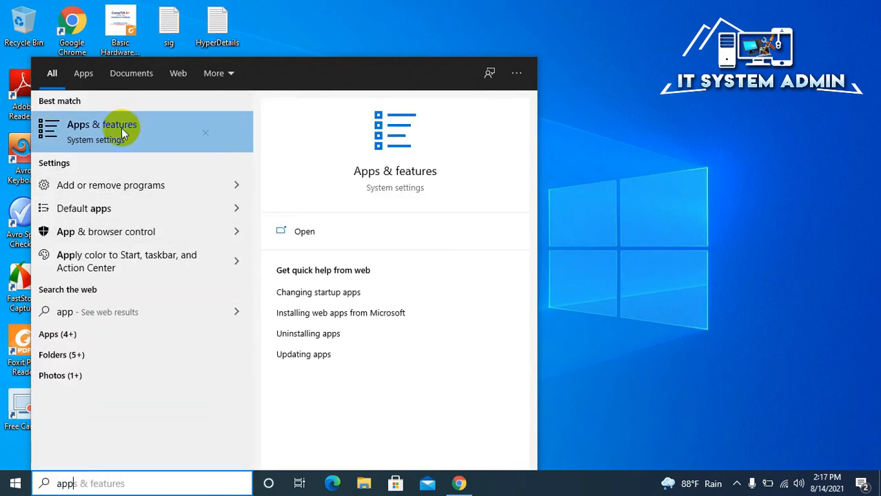
{"action": "left_click", "coordinate": [102, 131]}
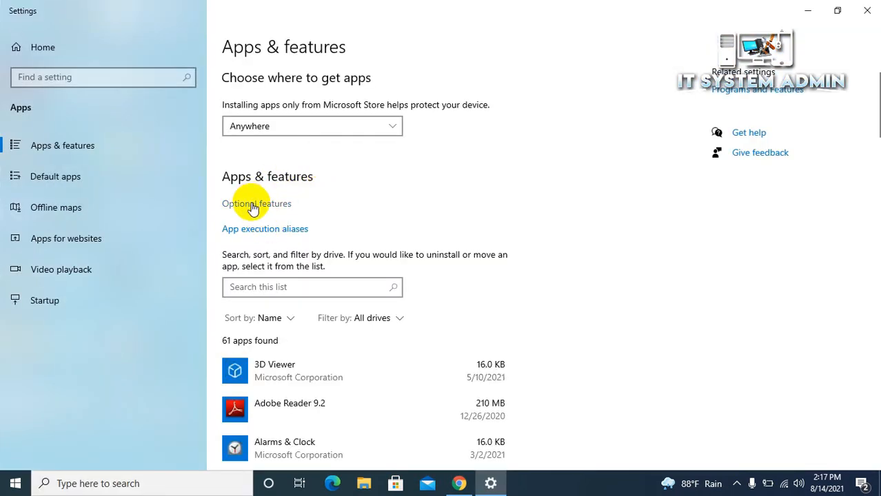
{"action": "left_click", "coordinate": [257, 204]}
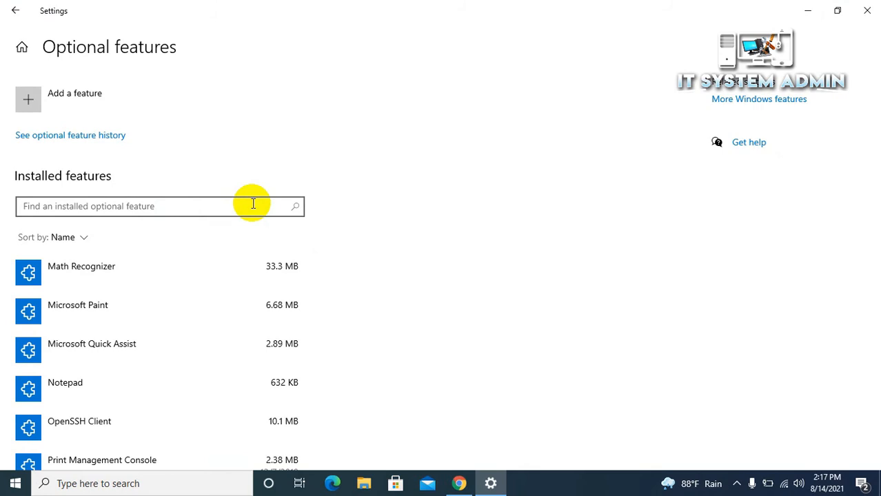
{"action": "scroll", "scroll_direction": "down", "scroll_amount": 3}
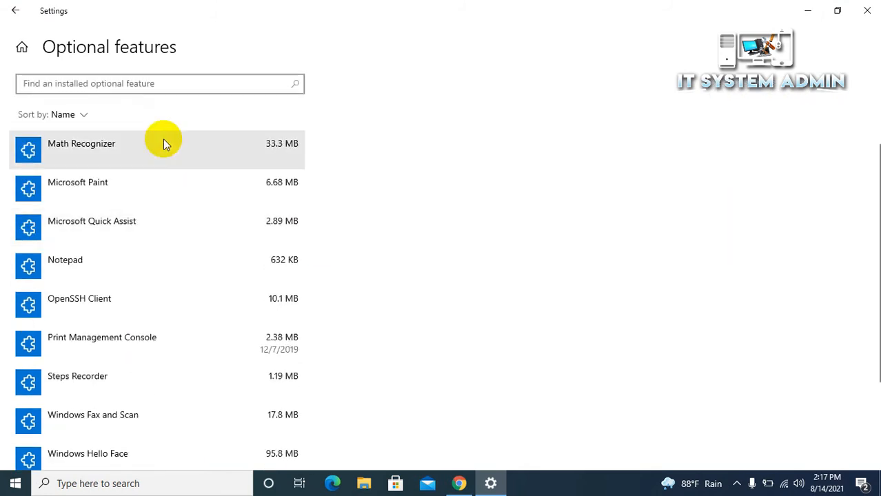
{"action": "scroll", "scroll_direction": "down", "scroll_amount": 3}
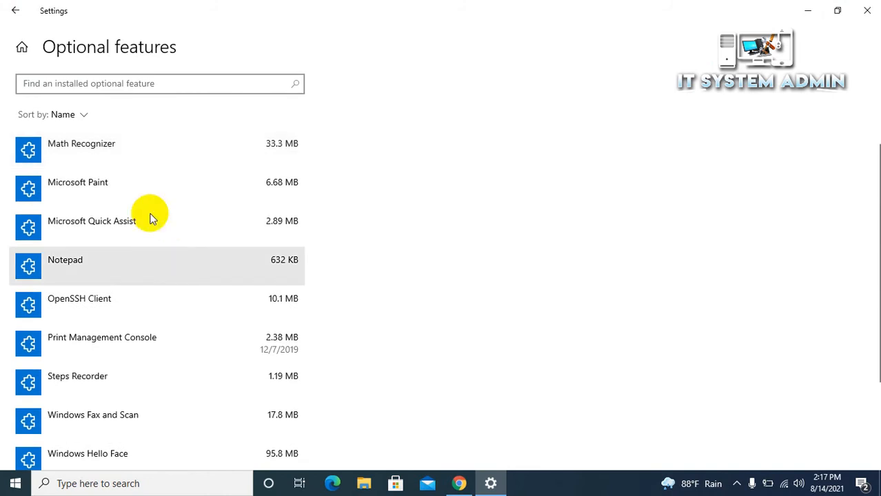
{"action": "scroll", "scroll_direction": "down", "scroll_amount": 3}
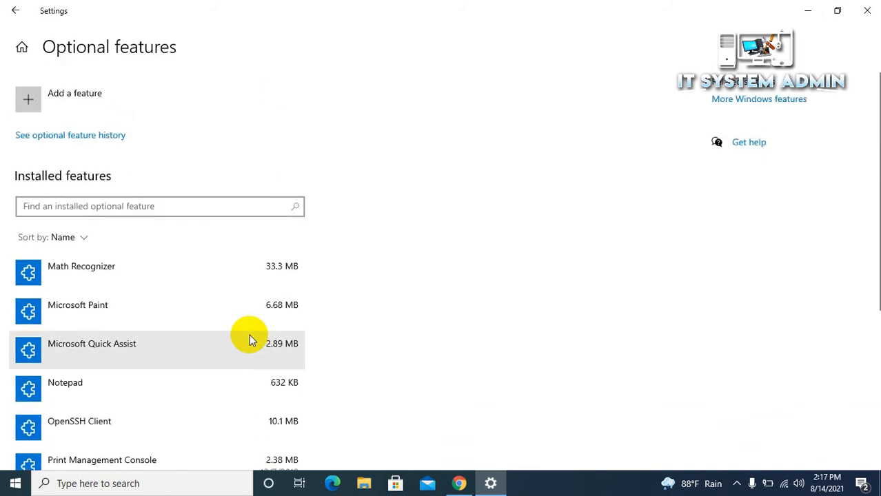
{"action": "mouse_move", "coordinate": [166, 436]}
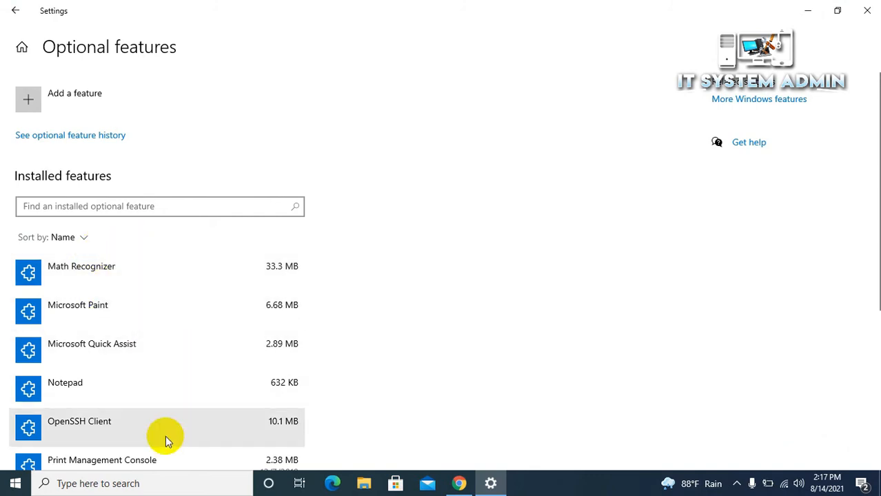
{"action": "mouse_move", "coordinate": [379, 228]}
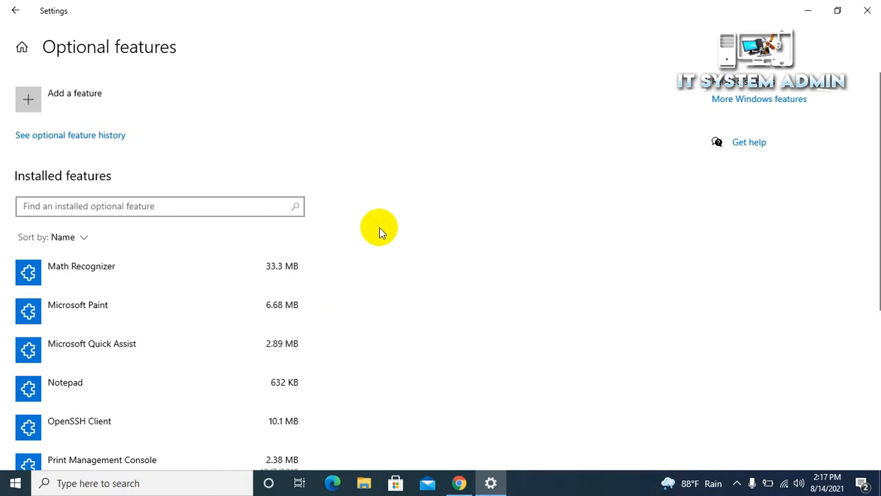
{"action": "mouse_move", "coordinate": [456, 132]}
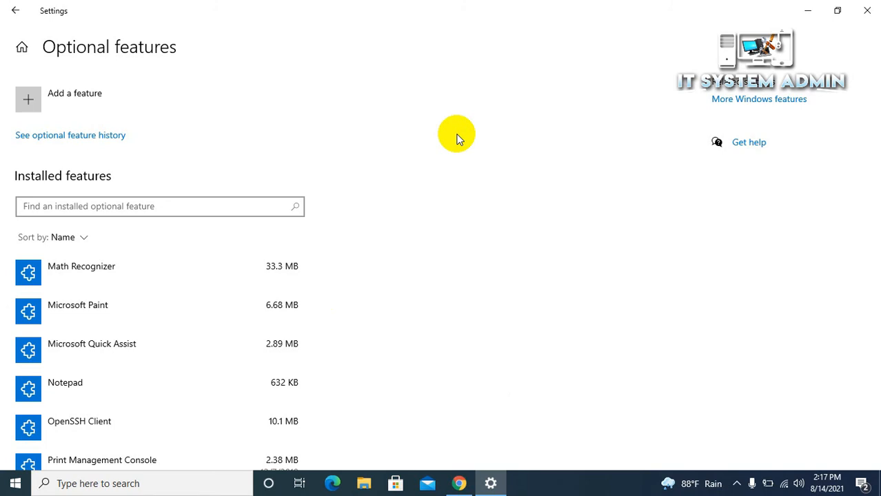
{"action": "mouse_move", "coordinate": [311, 102]}
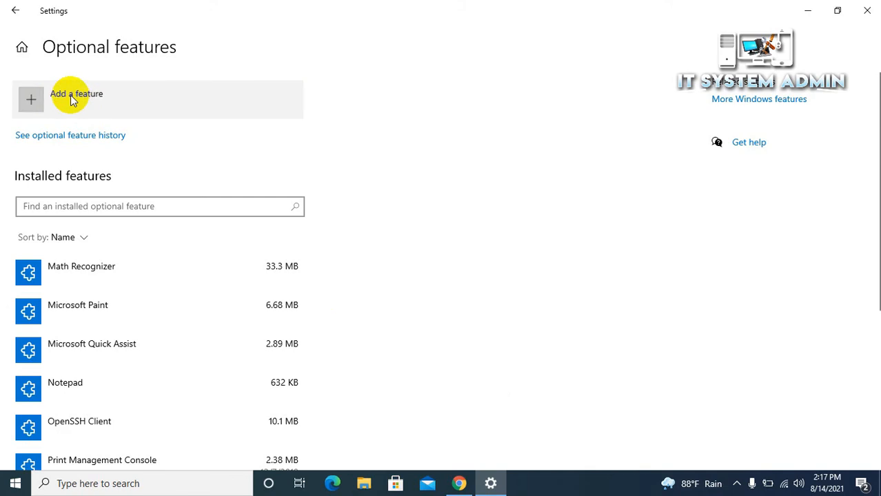
In Add a feature, tick Internet Explorer 11 and start its installation.
{"action": "left_click", "coordinate": [76, 99]}
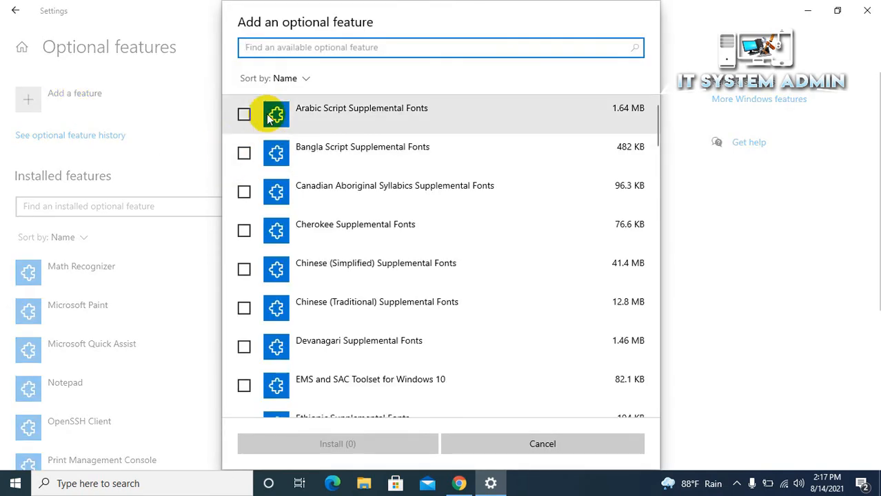
{"action": "mouse_move", "coordinate": [339, 192]}
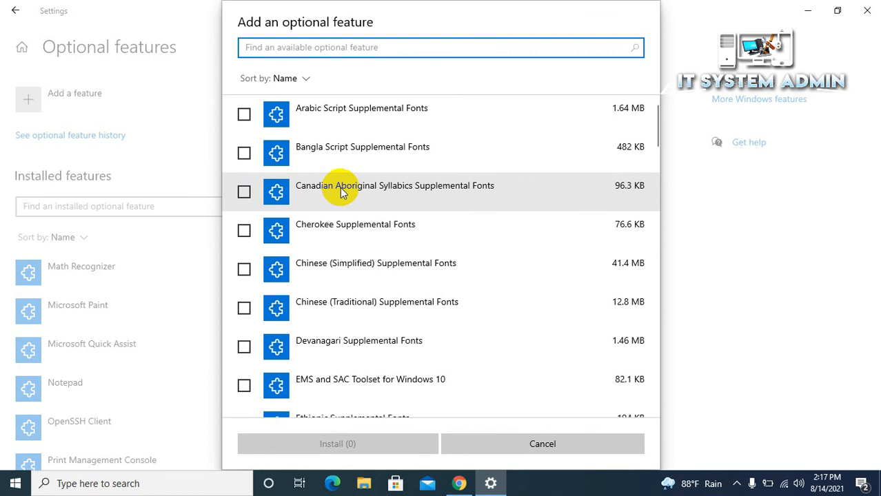
{"action": "scroll", "scroll_direction": "down", "scroll_amount": 3}
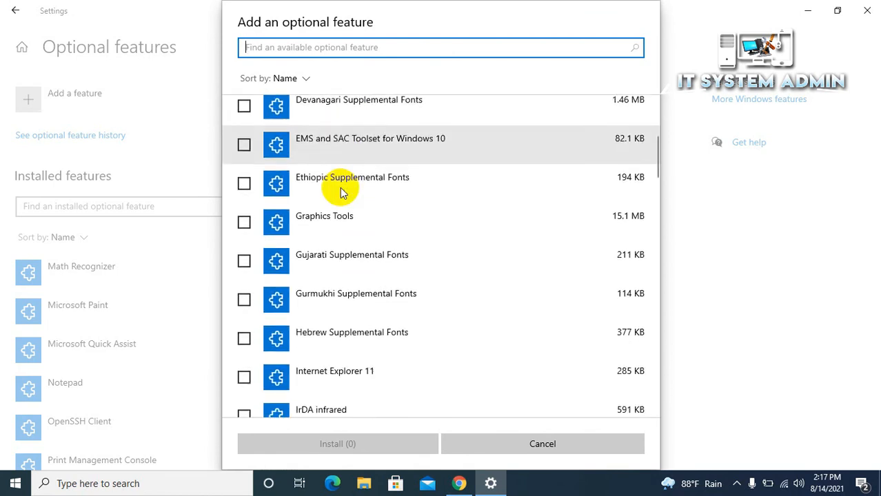
{"action": "scroll", "scroll_direction": "down", "scroll_amount": 3}
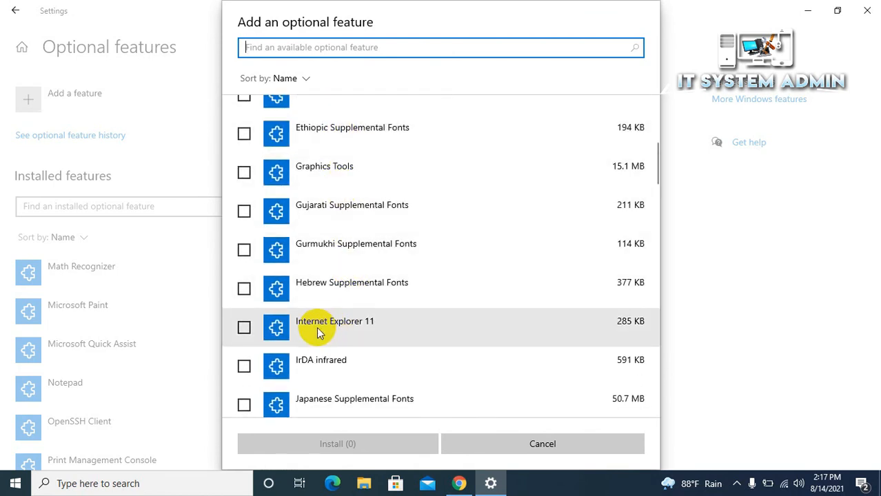
{"action": "mouse_move", "coordinate": [276, 328]}
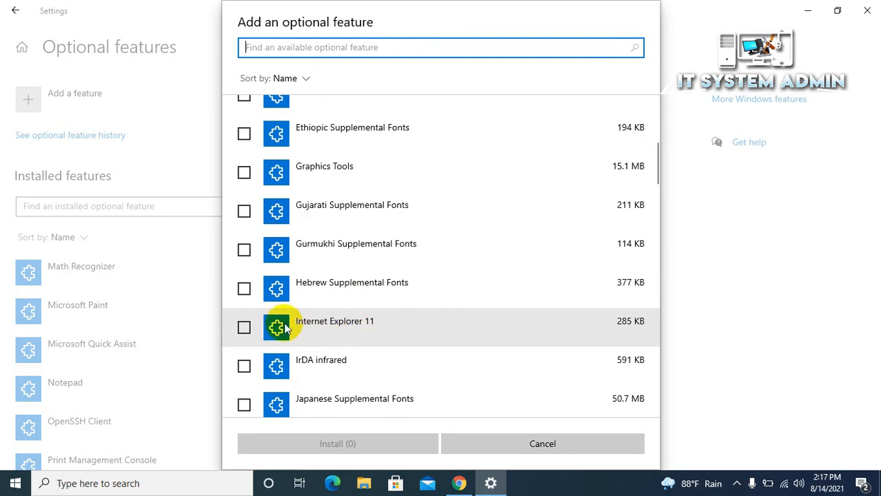
{"action": "left_click", "coordinate": [244, 328]}
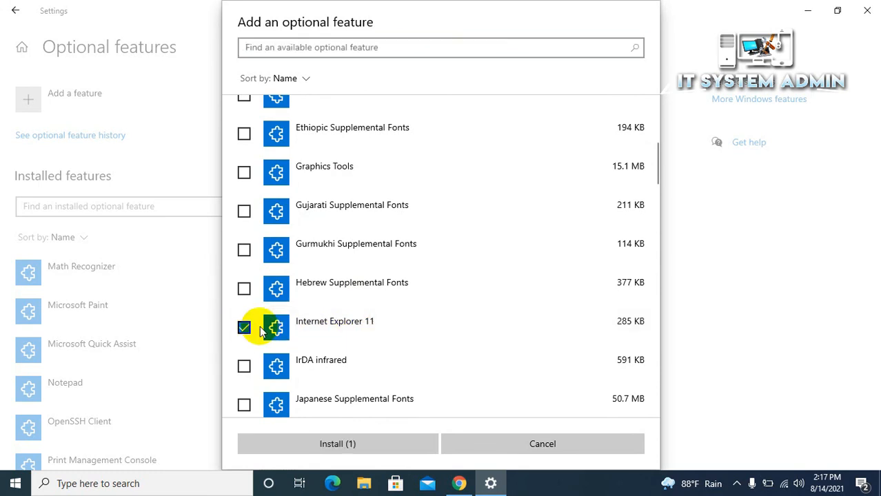
{"action": "left_click", "coordinate": [338, 444]}
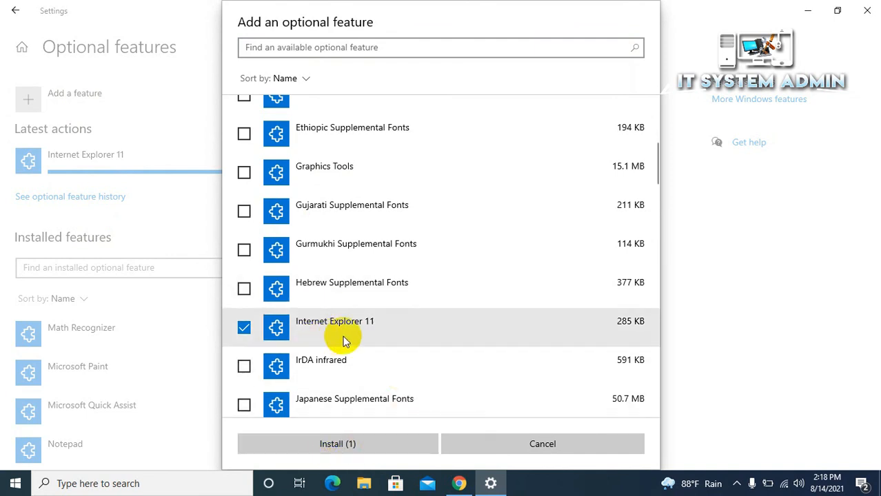
{"action": "mouse_move", "coordinate": [466, 331]}
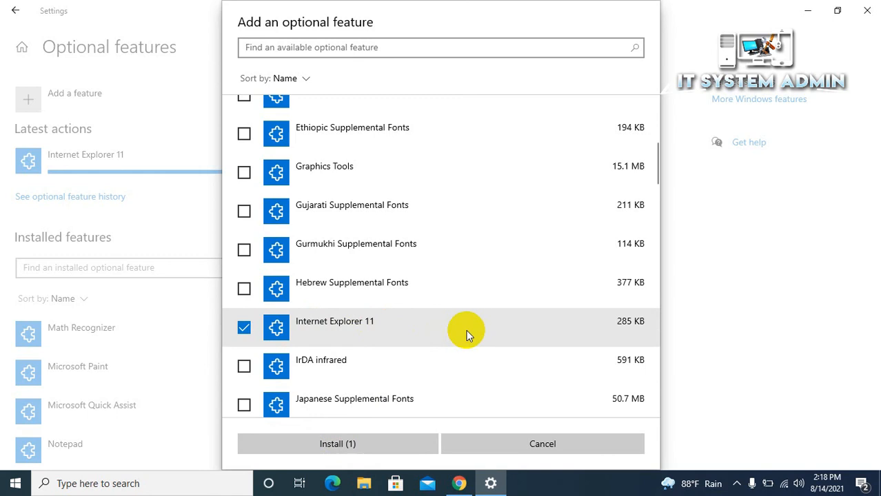
{"action": "mouse_move", "coordinate": [397, 393]}
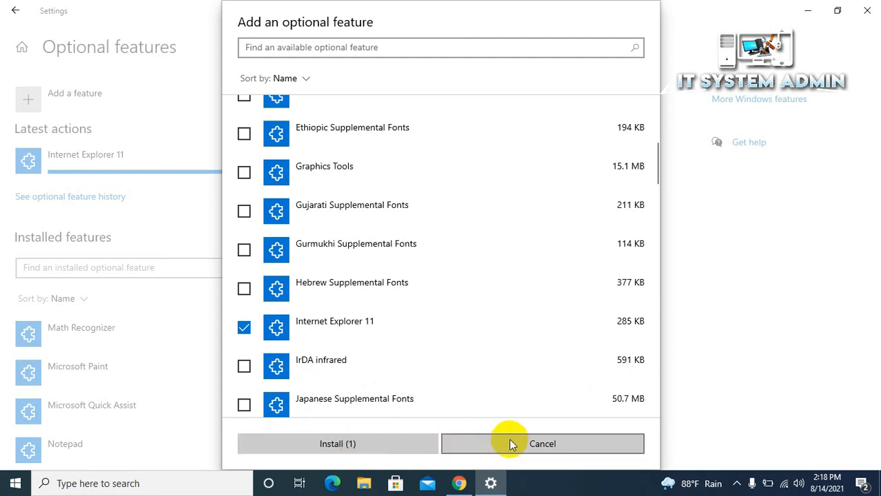
{"action": "mouse_move", "coordinate": [605, 449]}
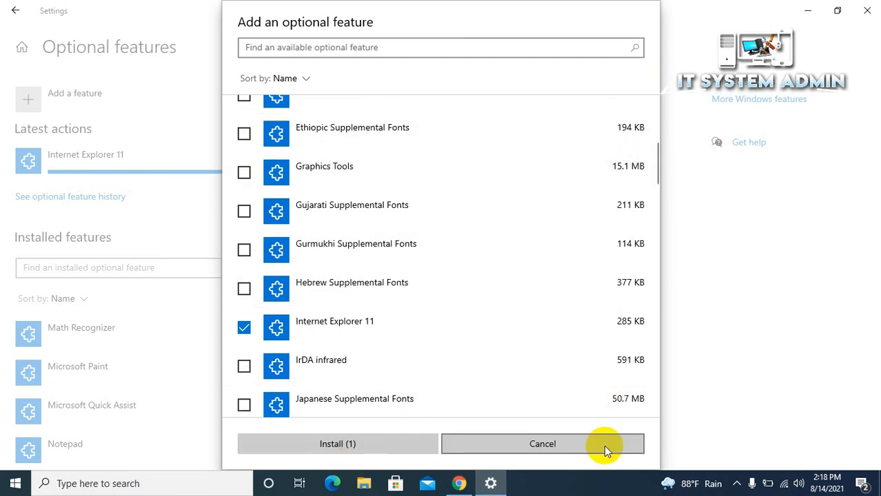
Cancel the add-feature list after the failed install and close Settings.
{"action": "left_click", "coordinate": [542, 444]}
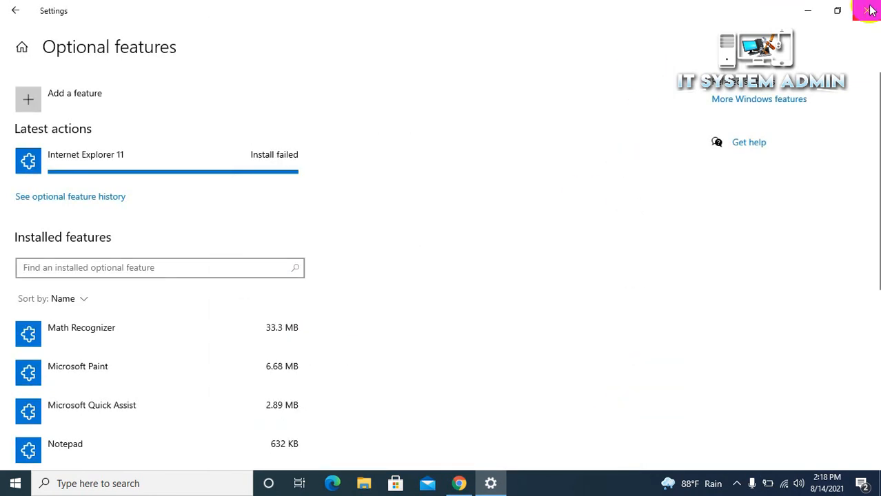
{"action": "left_click", "coordinate": [870, 10]}
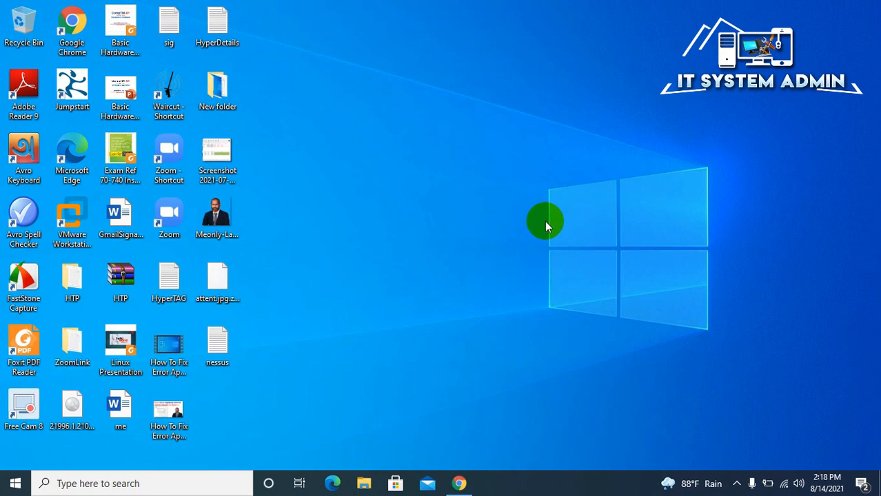